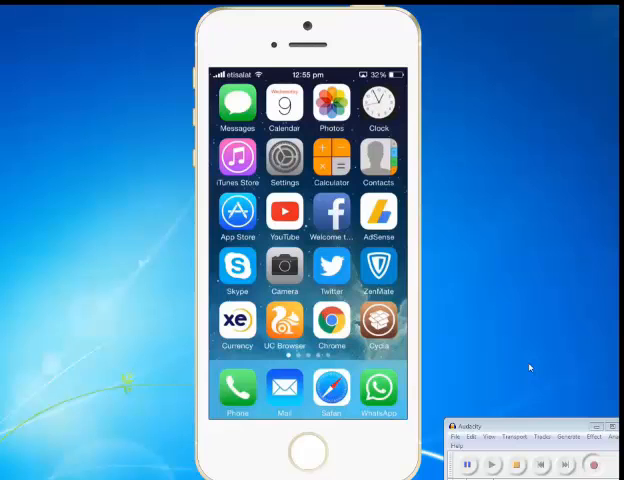
- Swipe across the Home Screen pages toward the App Store icon
{"action": "scroll", "scroll_direction": "left", "scroll_amount": 3}
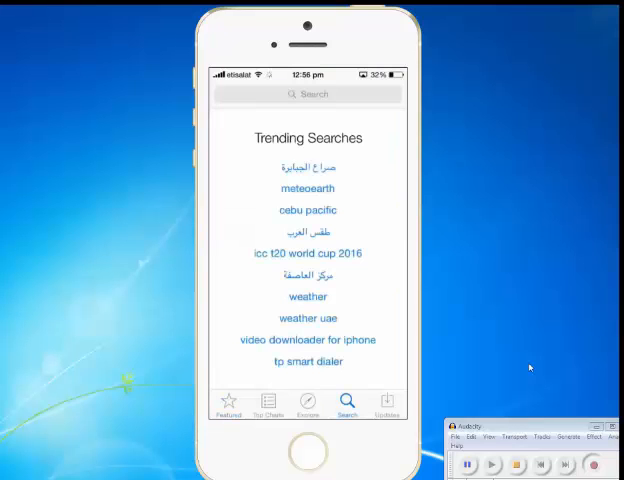
- Search the App Store for 'wifipasswords' to list matching apps
{"action": "left_click", "coordinate": [308, 94]}
{"action": "type", "text": "wifipa"}
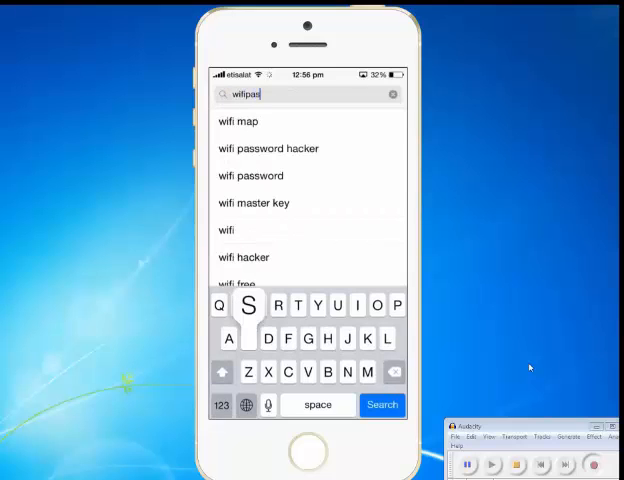
{"action": "type", "text": "swords"}
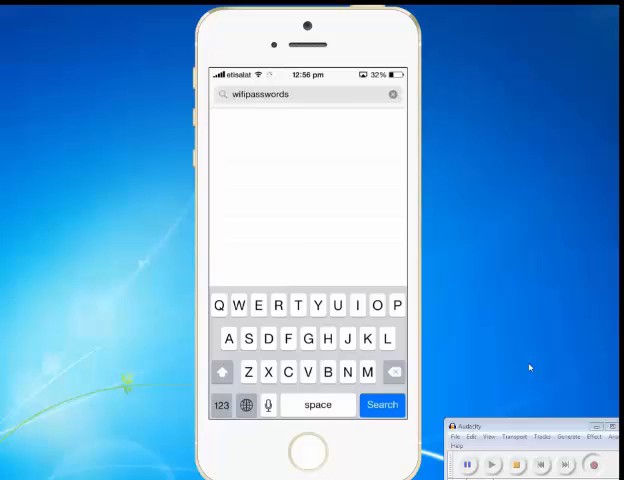
{"action": "left_click", "coordinate": [382, 404]}
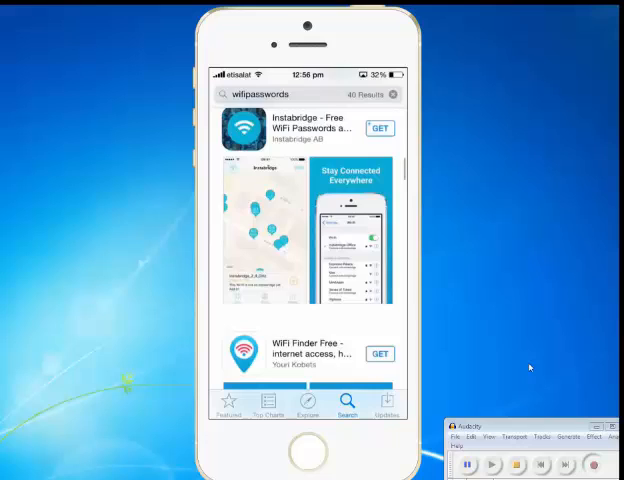
- Scroll the results down to the paid WiFi Passwords app listing
{"action": "scroll", "scroll_direction": "down", "scroll_amount": 3}
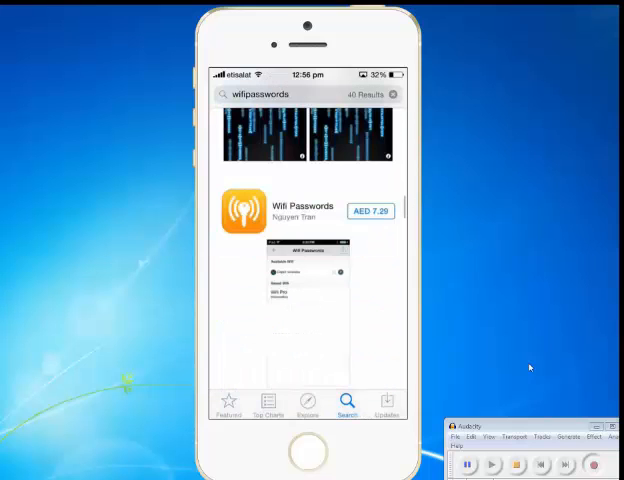
{"action": "scroll", "scroll_direction": "down", "scroll_amount": 3}
{"action": "type", "text": "W"}
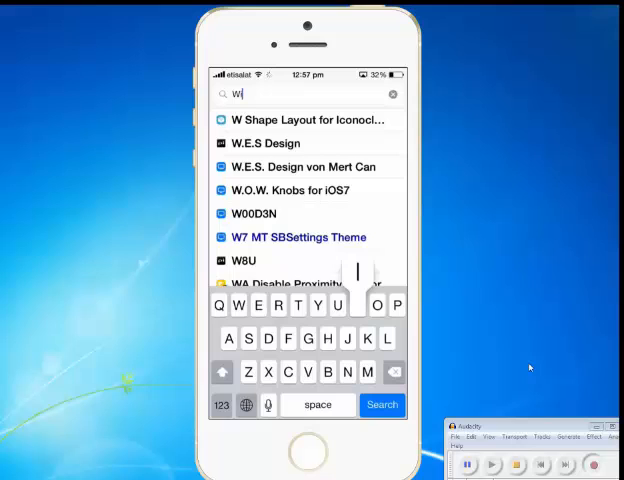
- Search Cydia for 'Wifipasswords' and view the WiFi Passwords package (version 3.0.1)
{"action": "type", "text": "id"}
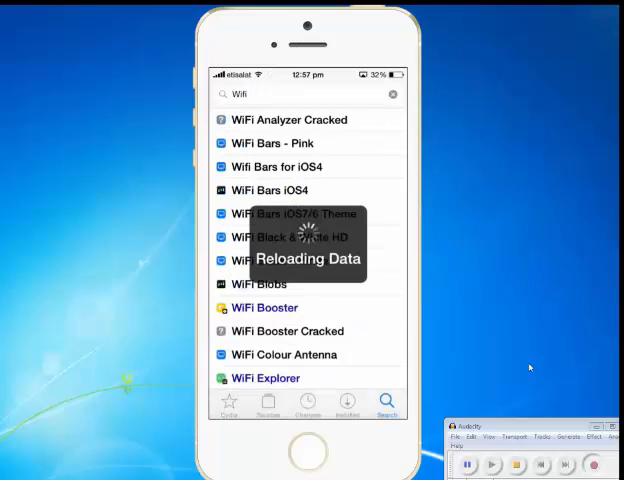
{"action": "left_click", "coordinate": [300, 92]}
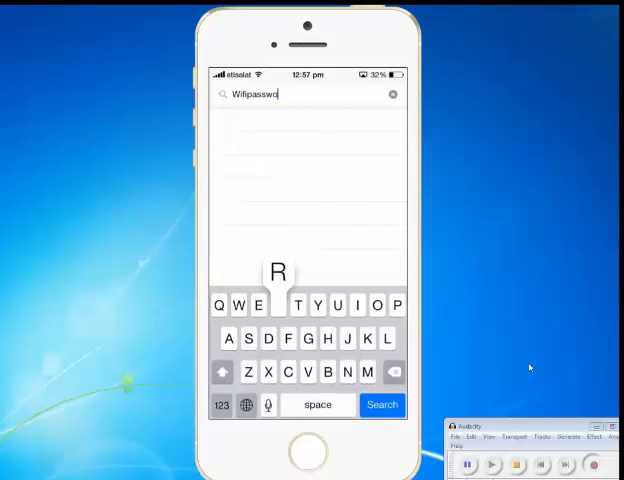
{"action": "left_click", "coordinate": [382, 404]}
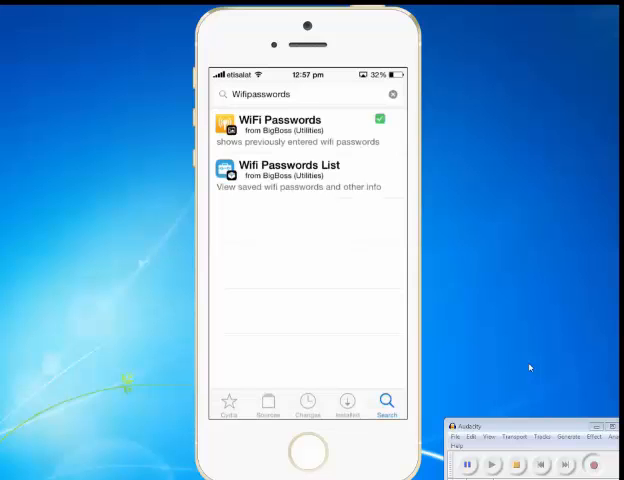
{"action": "left_click", "coordinate": [300, 128]}
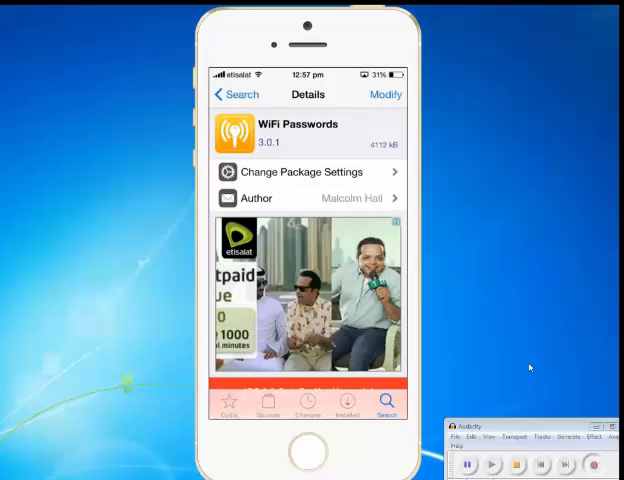
- Launch WiFi Passwords and scroll through the saved networks with their passwords
{"action": "double_click", "coordinate": [308, 452]}
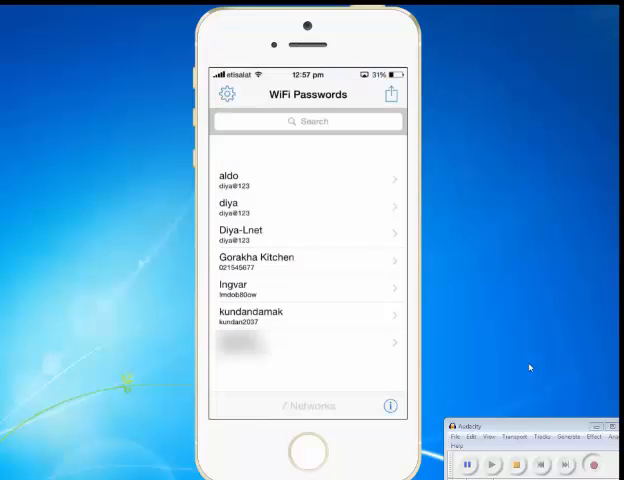
{"action": "scroll", "scroll_direction": "down", "scroll_amount": 3}
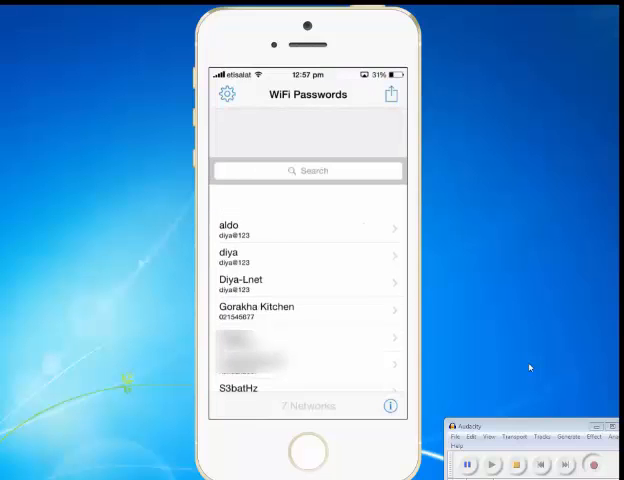